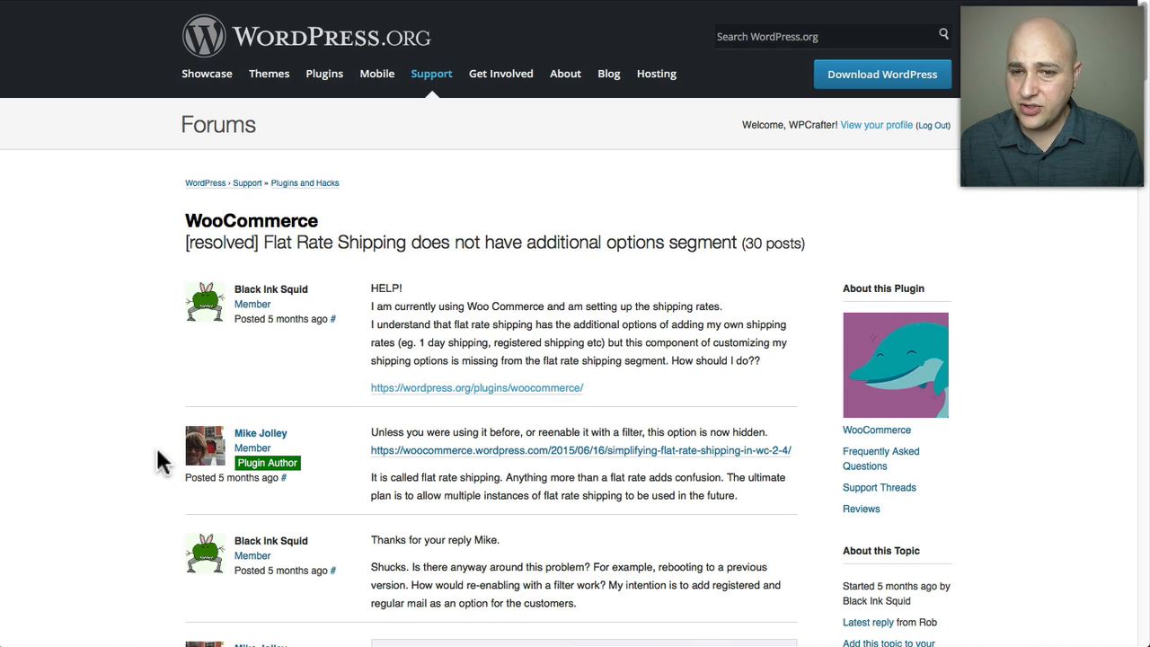
{"action": "mouse_move", "coordinate": [542, 324]}
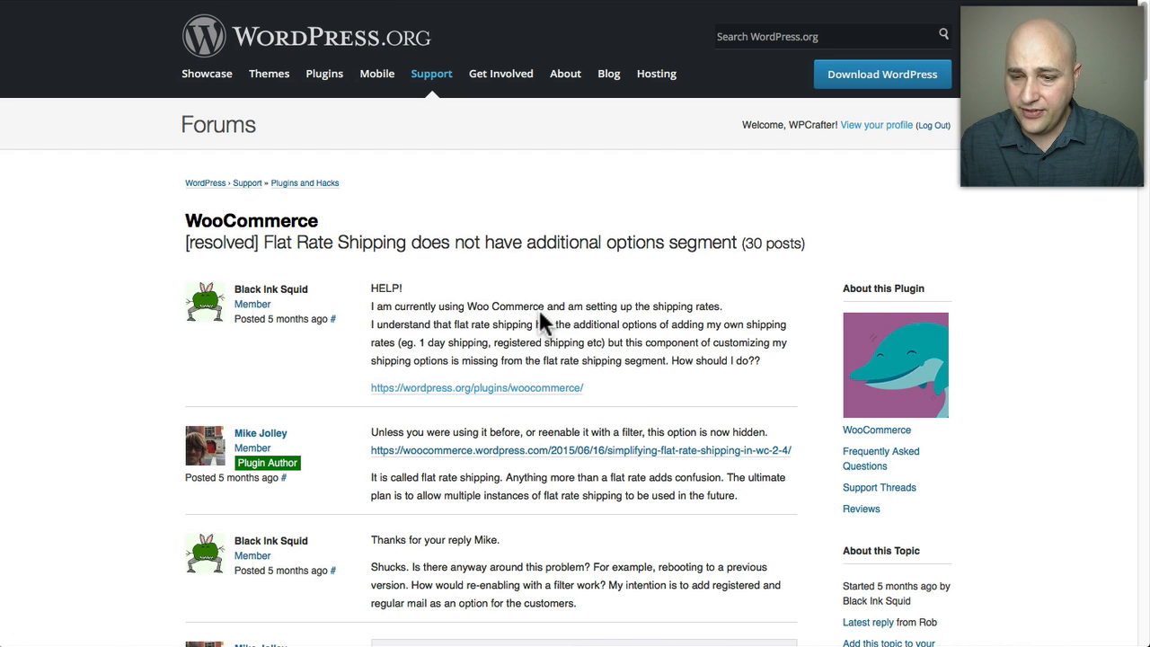
Scroll through the WordPress admin dashboard before reaching the Plugins menu.
{"action": "scroll", "scroll_direction": "down", "scroll_amount": 3}
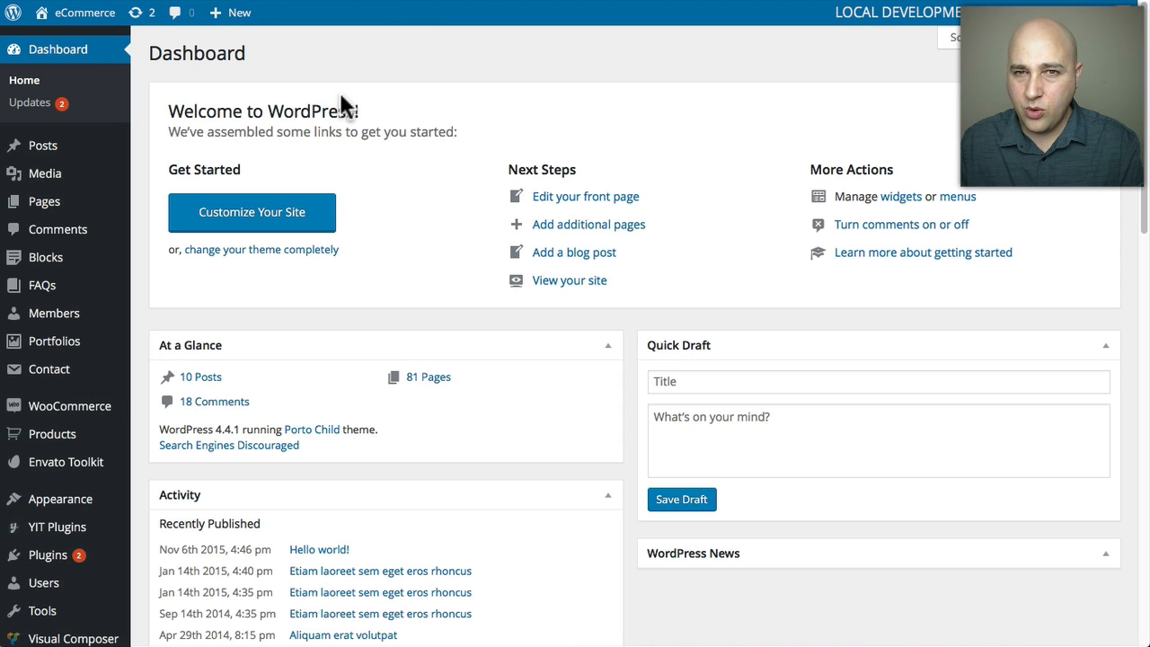
{"action": "mouse_move", "coordinate": [64, 462]}
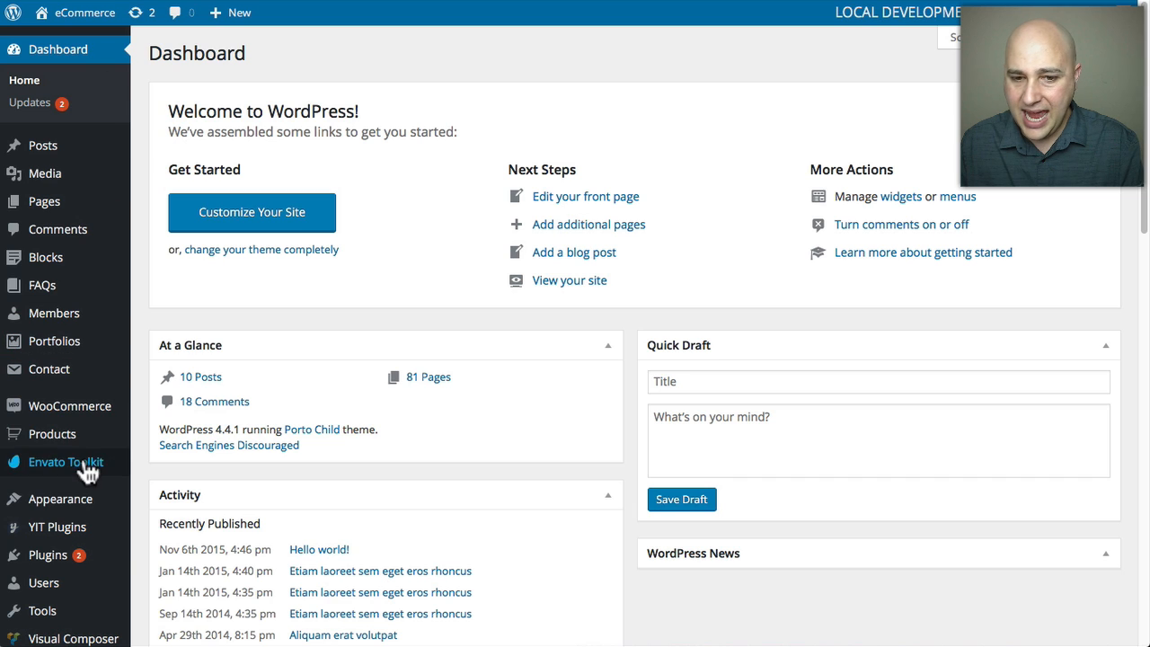
{"action": "mouse_move", "coordinate": [176, 327]}
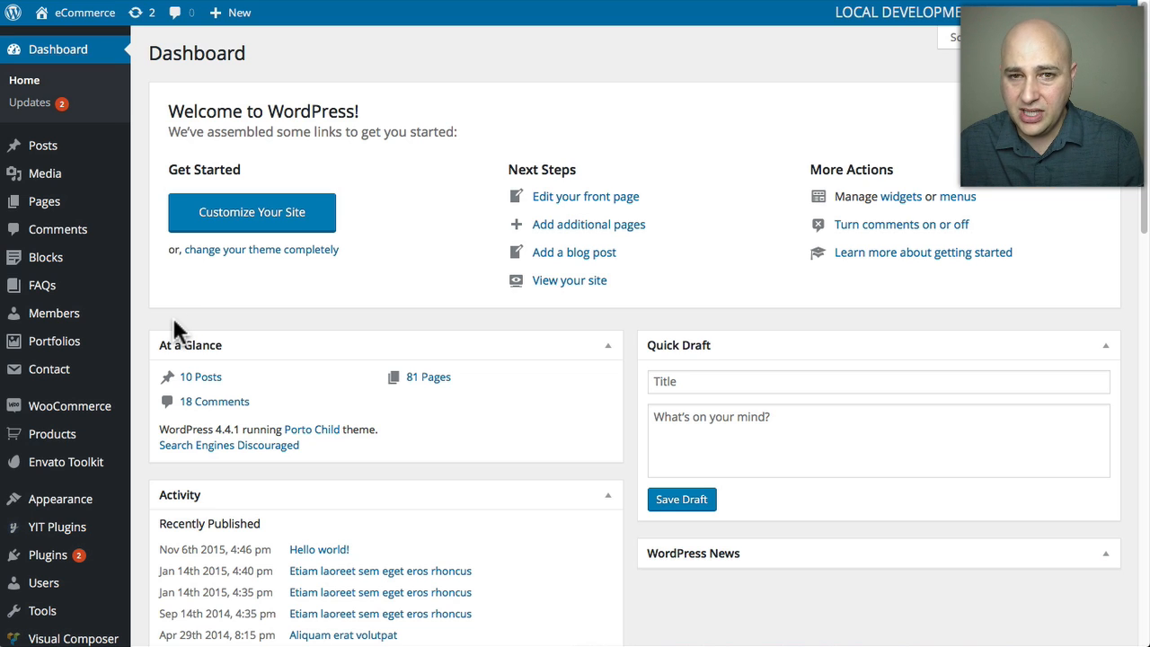
{"action": "mouse_move", "coordinate": [248, 176]}
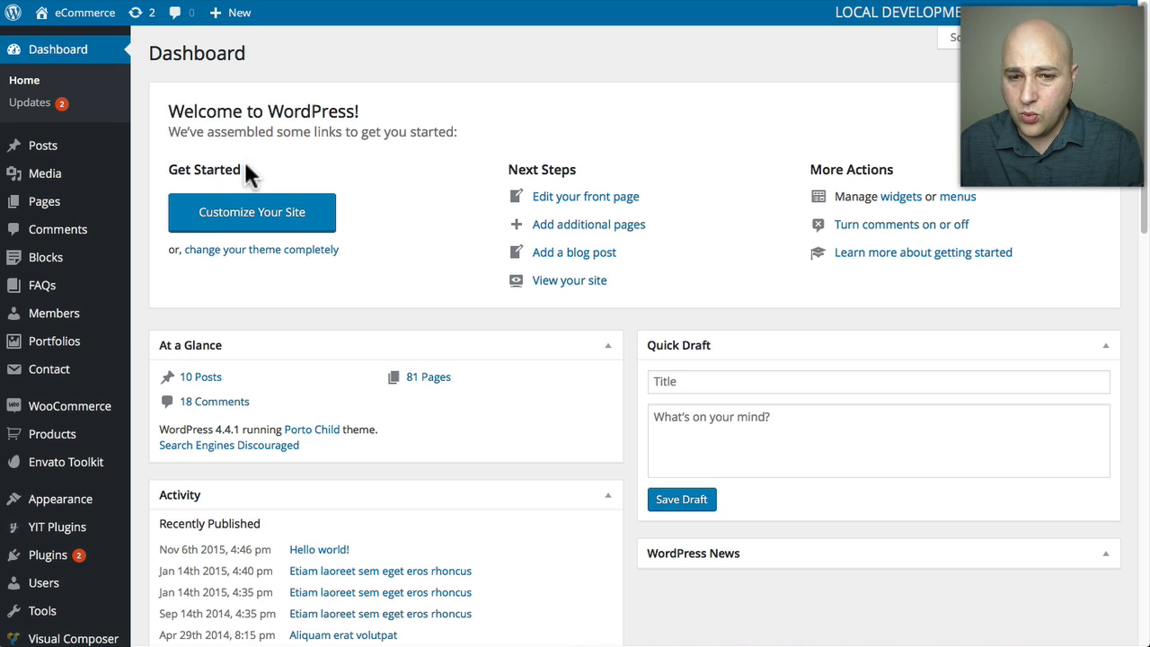
{"action": "scroll", "scroll_direction": "down", "scroll_amount": 3}
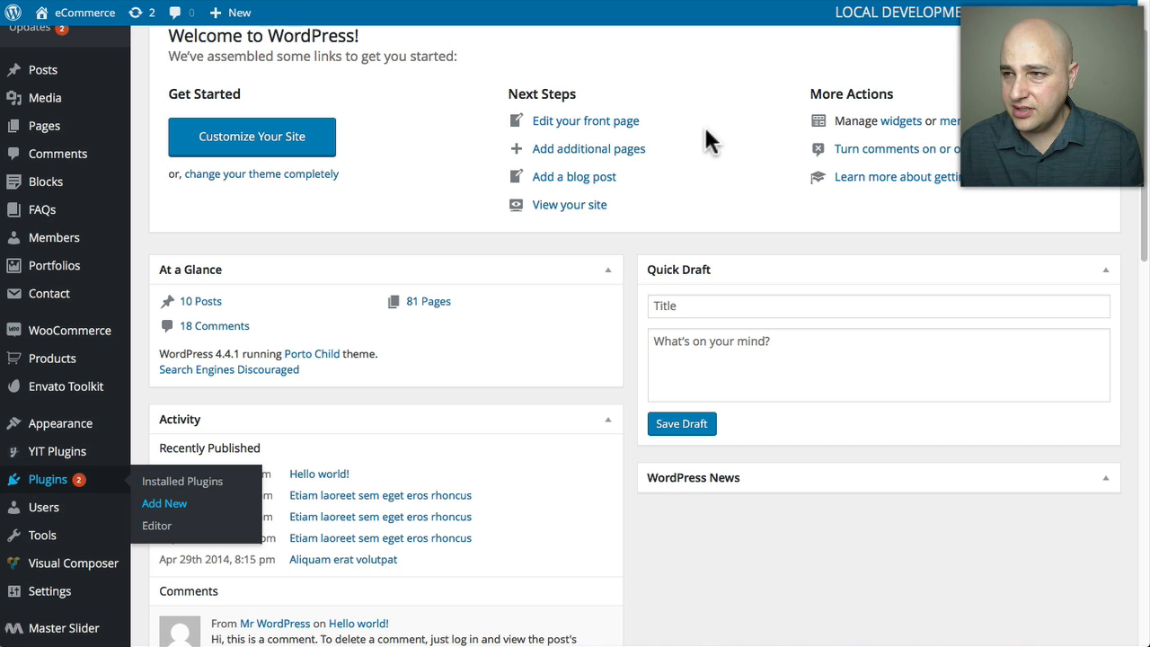
Search the Add Plugins directory for 'custom functions' to find My Custom Functions.
{"action": "left_click", "coordinate": [164, 503]}
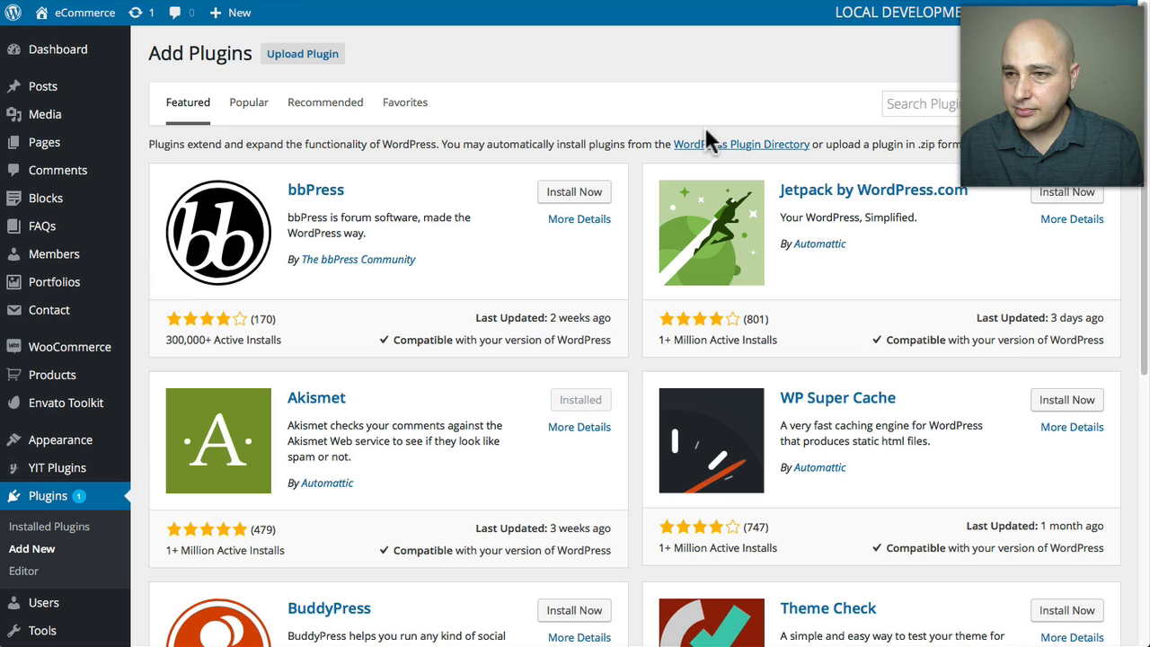
{"action": "left_click", "coordinate": [926, 103]}
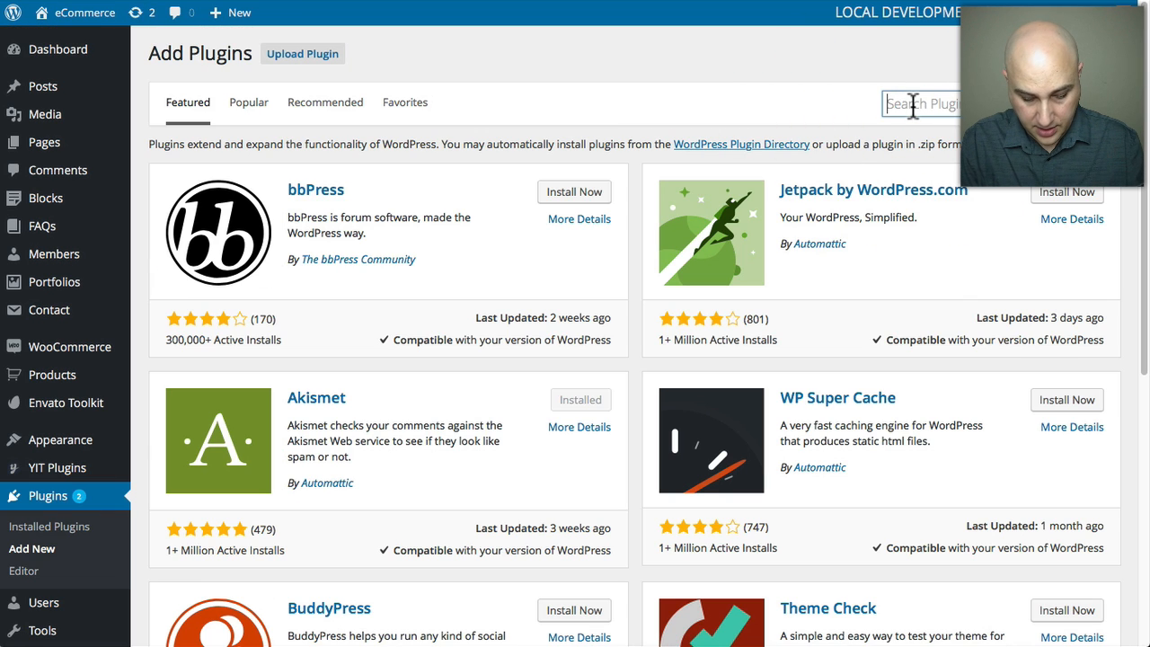
{"action": "type", "text": "custom"}
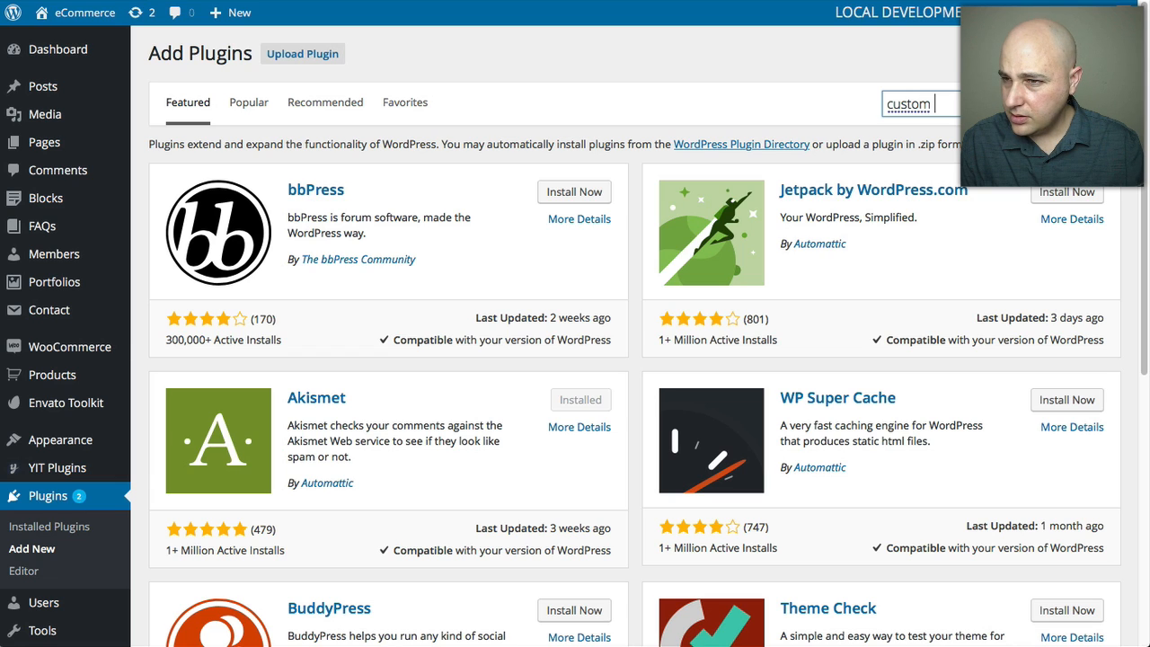
{"action": "type", "text": "fund"}
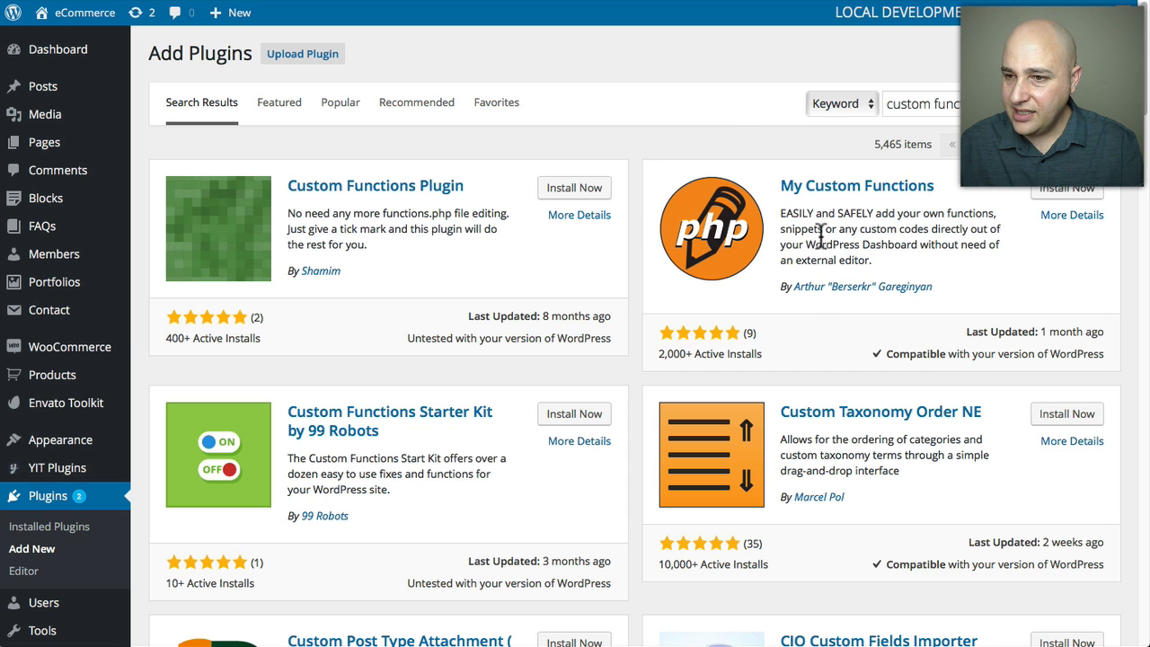
{"action": "mouse_move", "coordinate": [841, 205]}
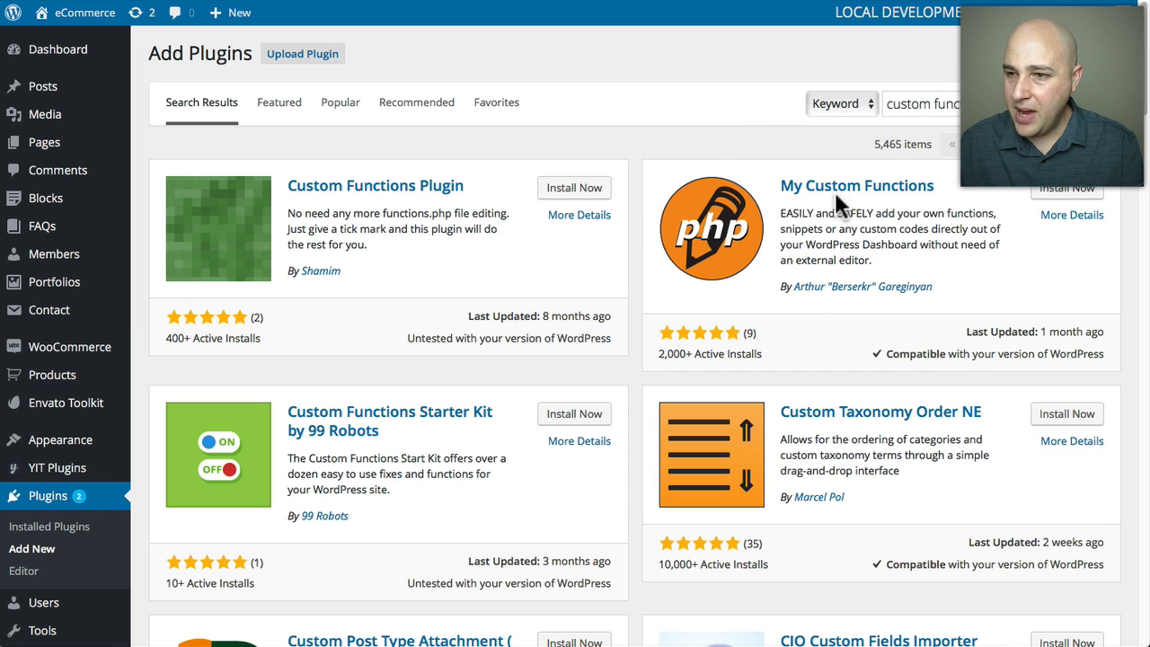
{"action": "mouse_move", "coordinate": [938, 196]}
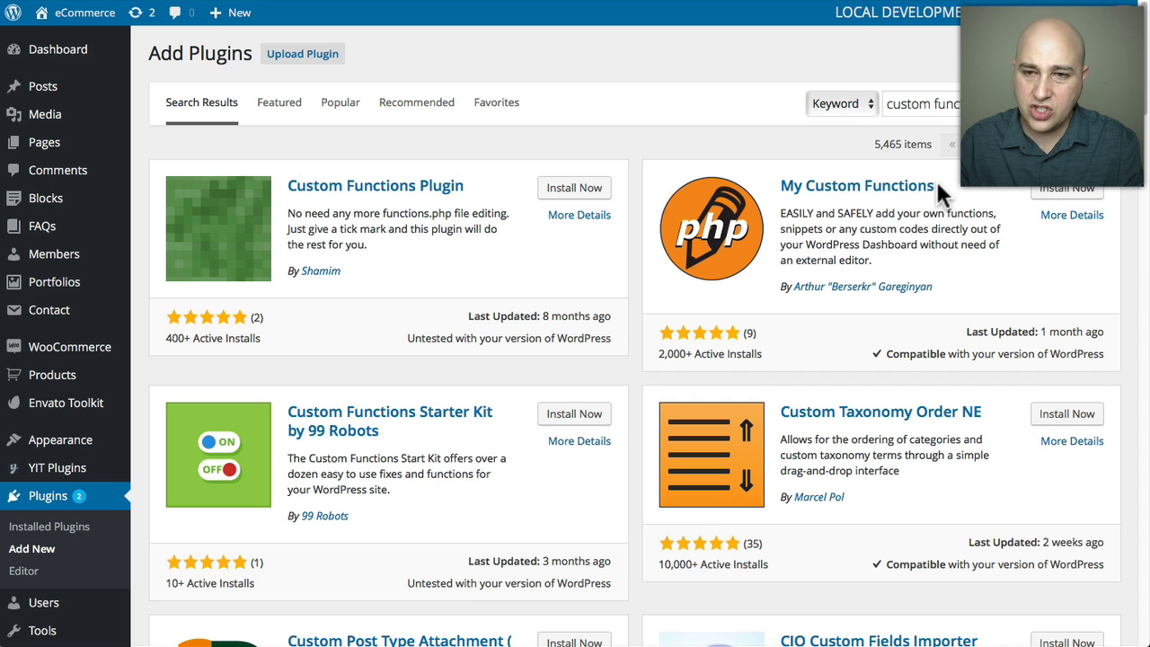
{"action": "mouse_move", "coordinate": [906, 202]}
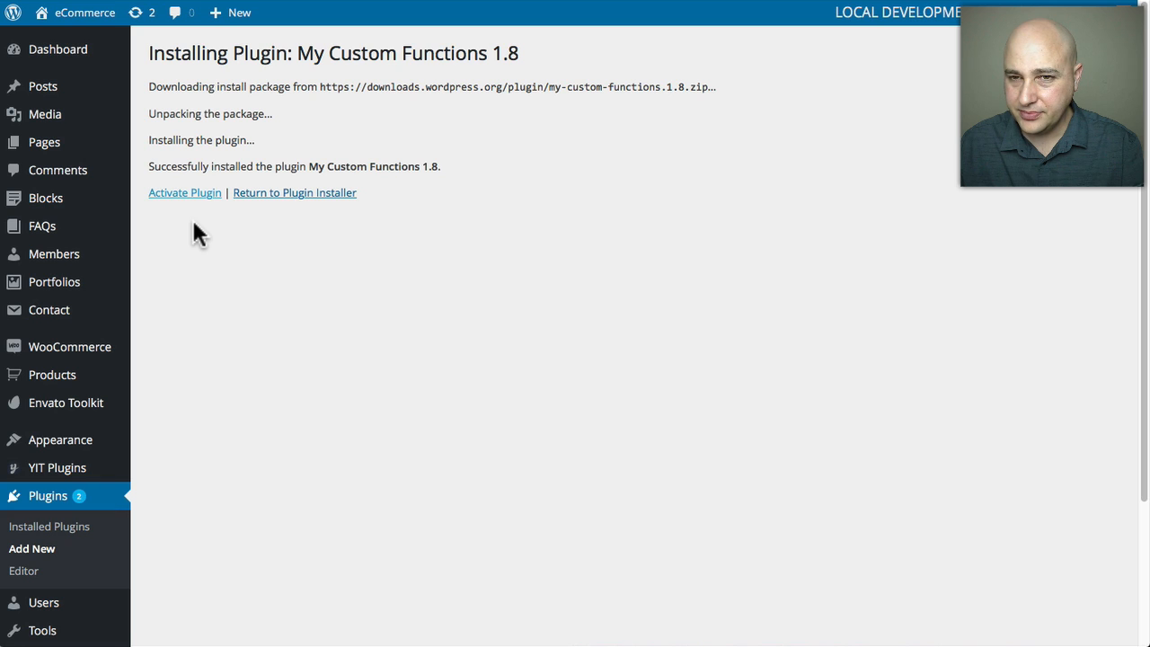
Activate My Custom Functions and open its Settings code editor from the plugin list.
{"action": "left_click", "coordinate": [184, 193]}
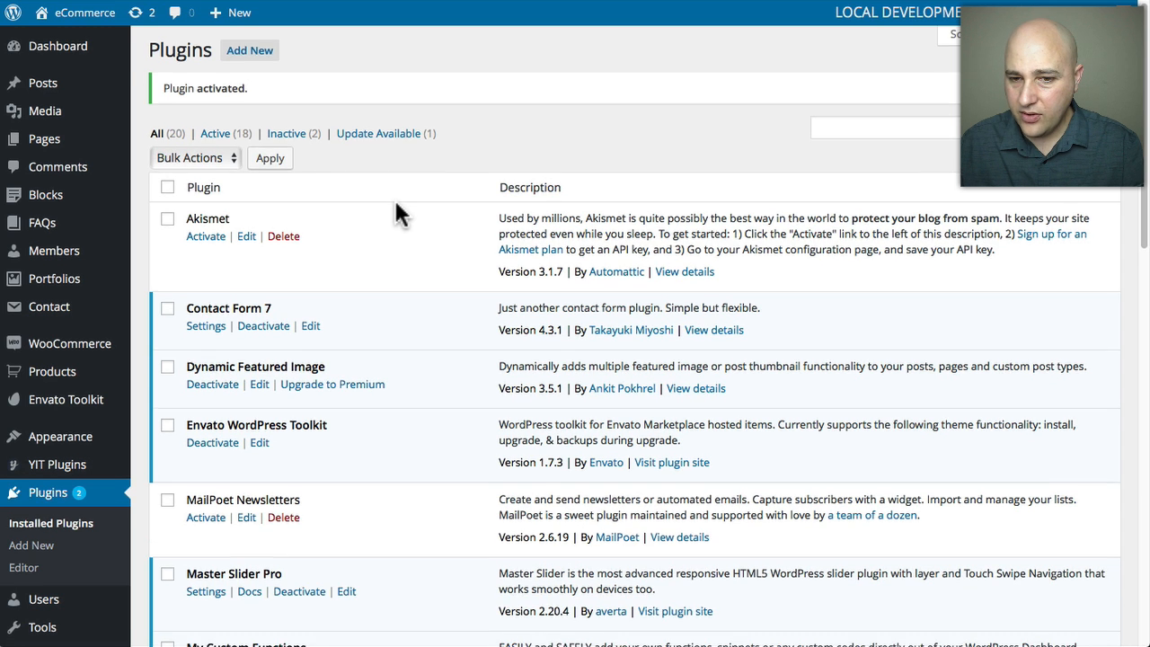
{"action": "scroll", "scroll_direction": "down", "scroll_amount": 3}
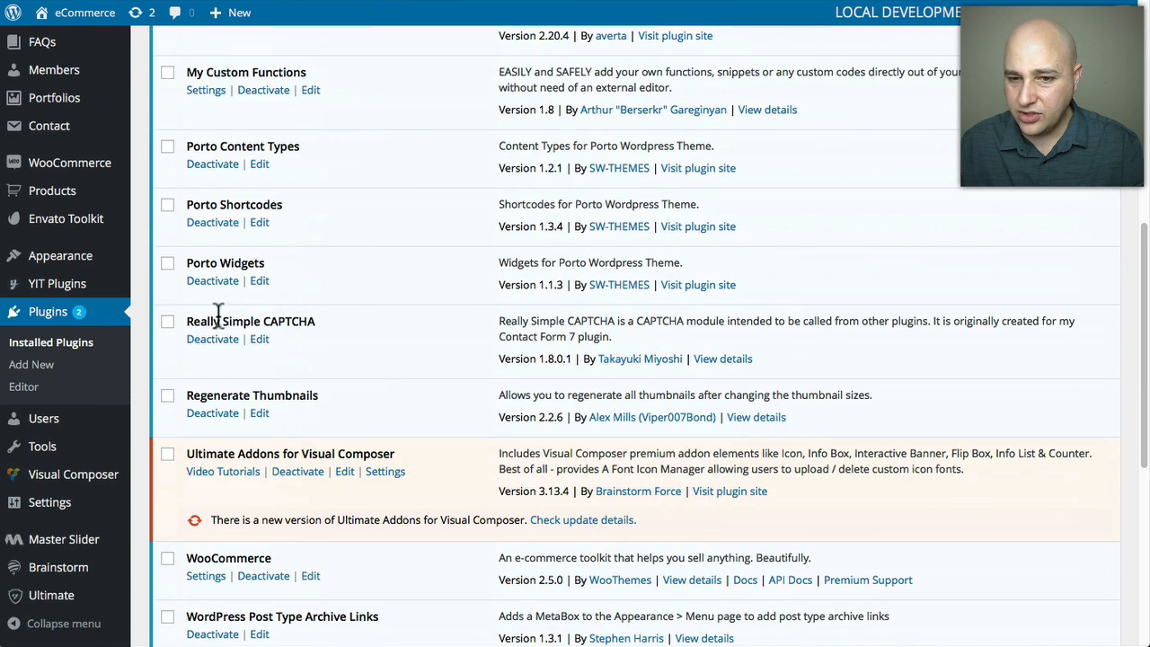
{"action": "scroll", "scroll_direction": "up", "scroll_amount": 3}
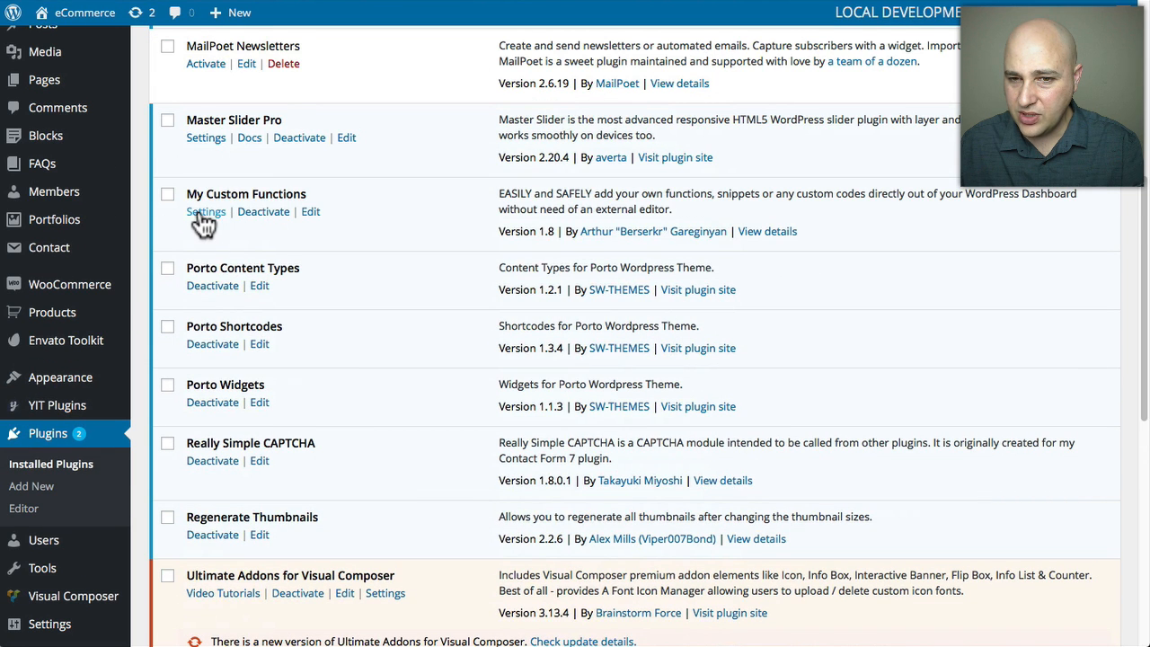
{"action": "left_click", "coordinate": [205, 212]}
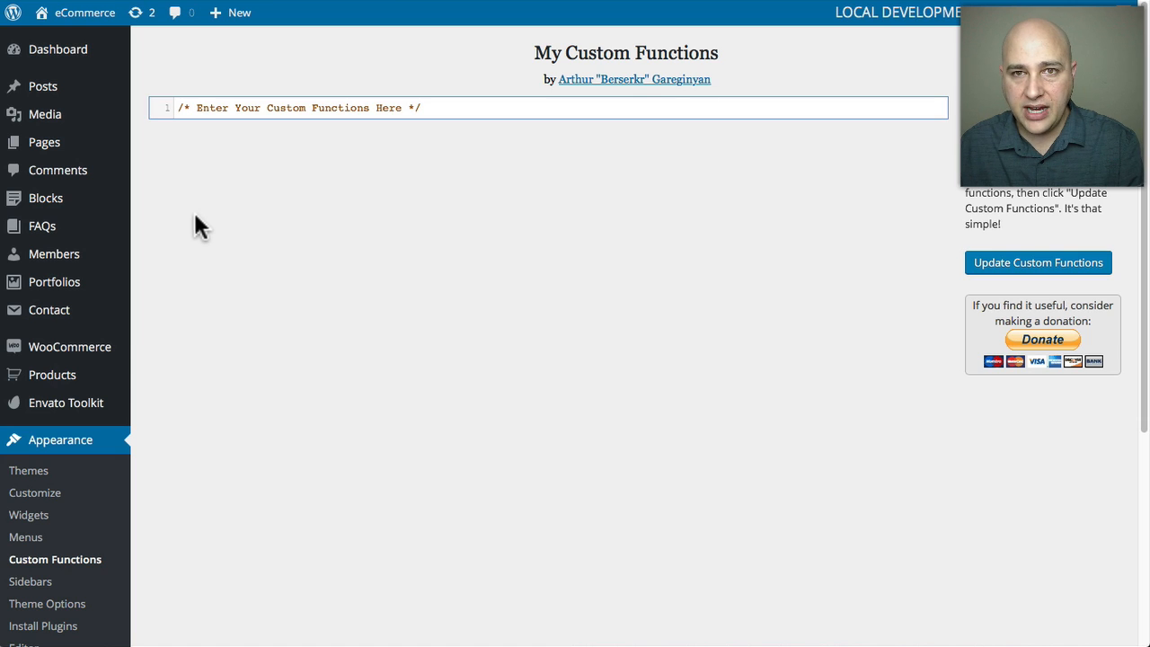
{"action": "mouse_move", "coordinate": [21, 573]}
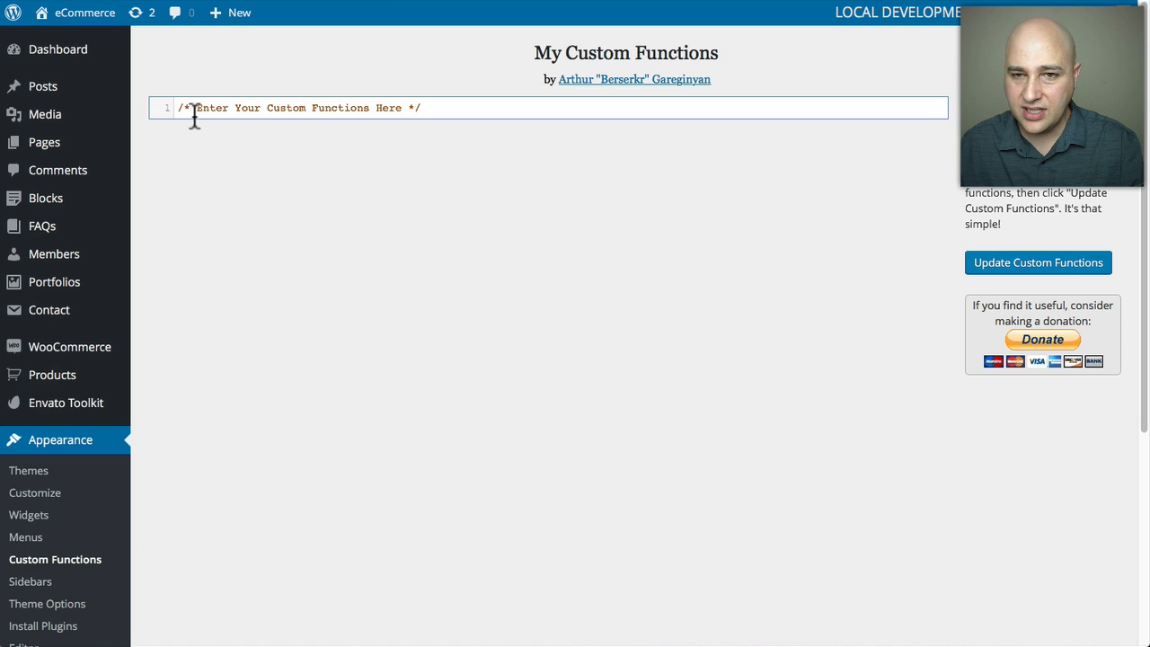
{"action": "mouse_move", "coordinate": [286, 108]}
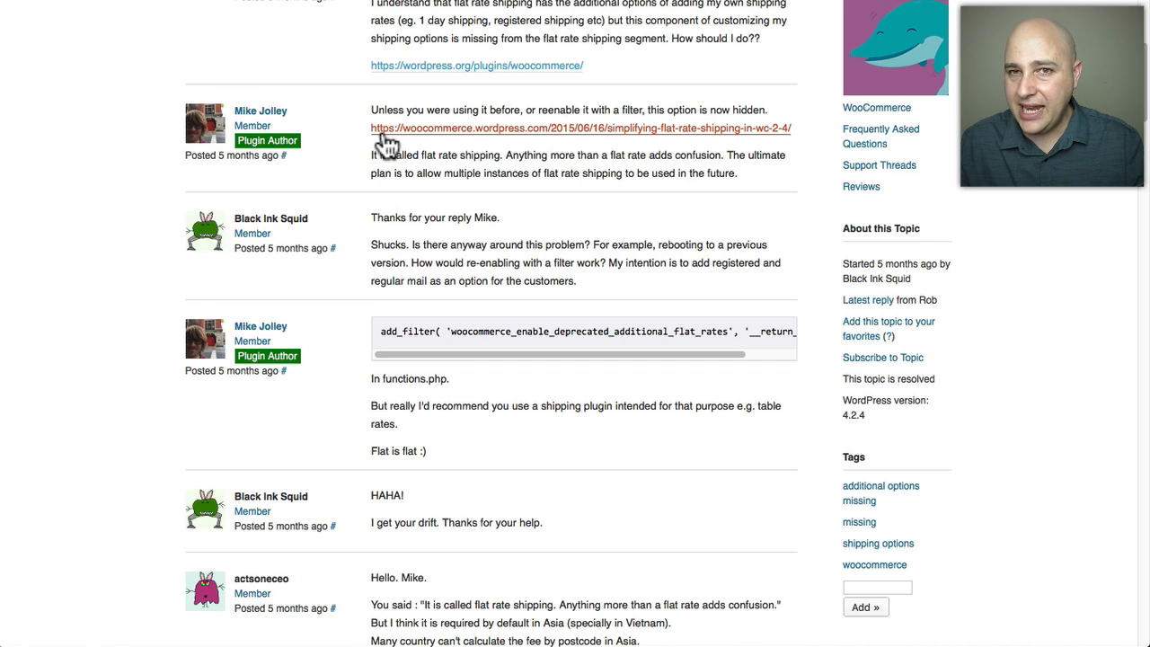
{"action": "mouse_move", "coordinate": [385, 330]}
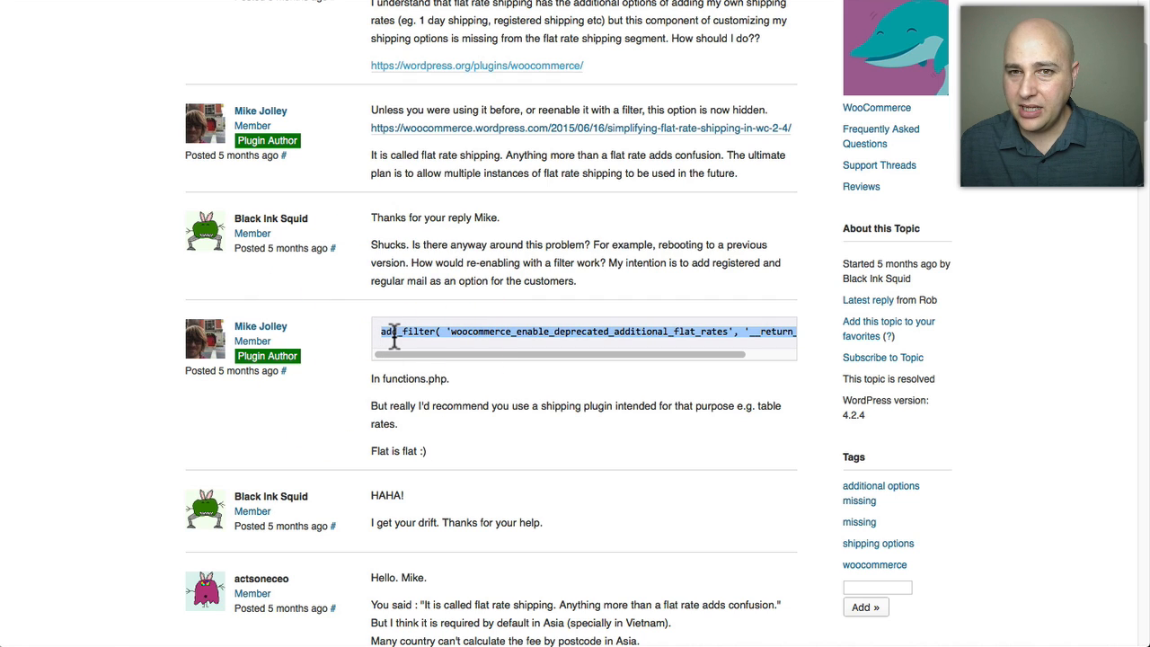
{"action": "mouse_move", "coordinate": [384, 54]}
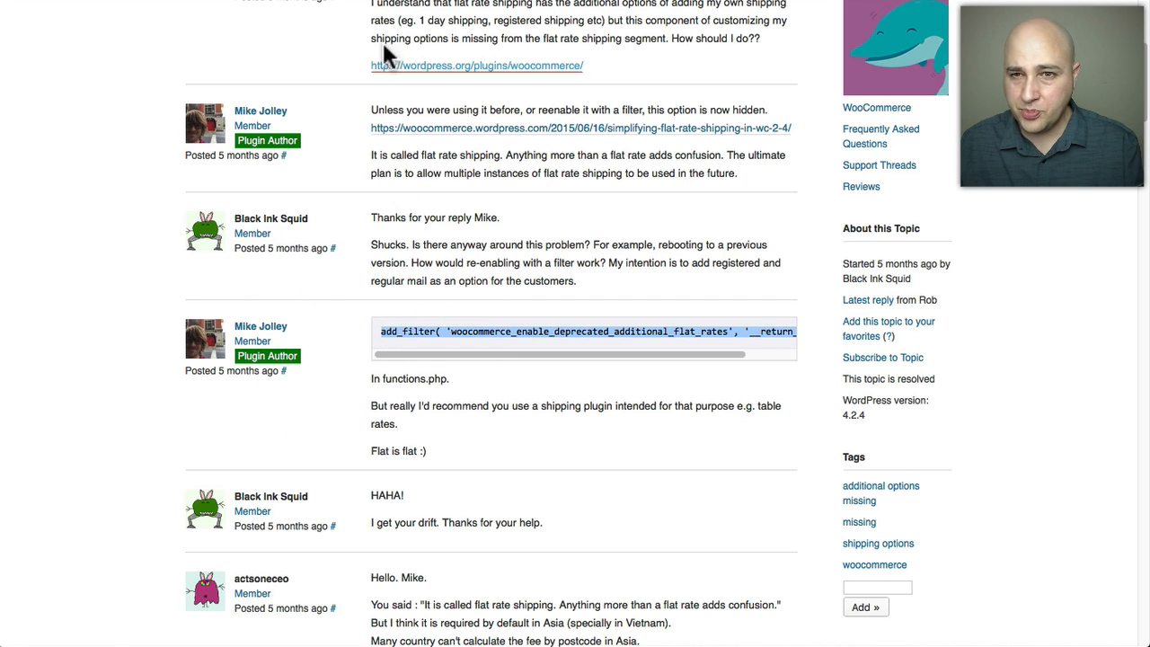
{"action": "mouse_move", "coordinate": [478, 331]}
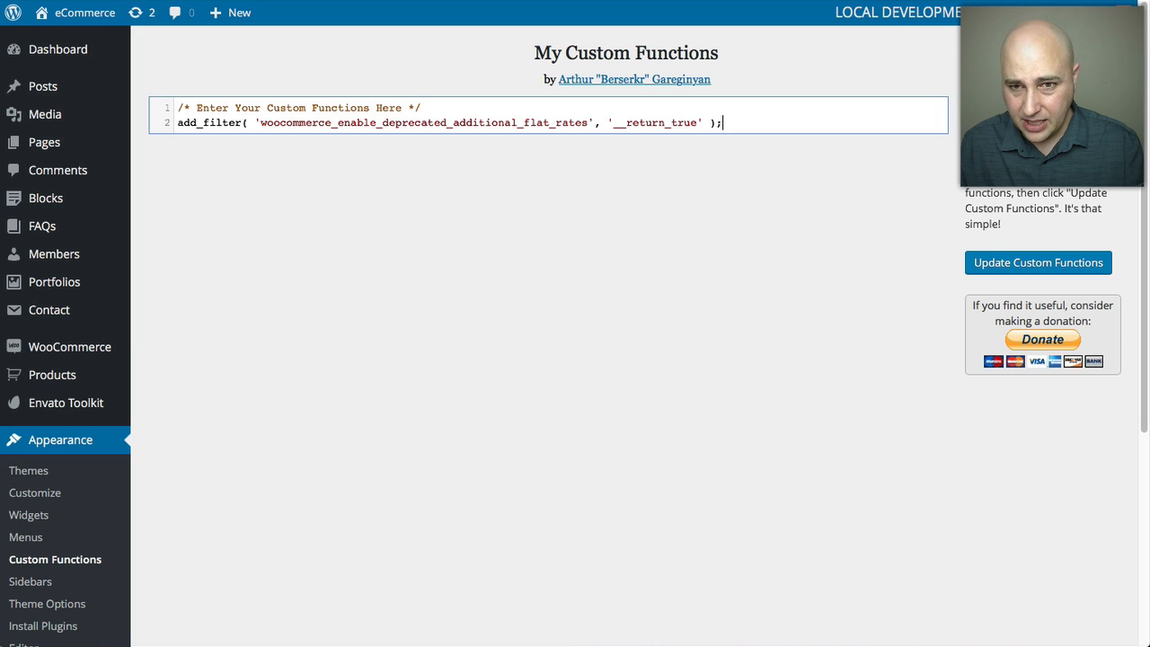
Save the pasted deprecated flat rates add_filter snippet via Update Custom Functions.
{"action": "key", "text": "Return"}
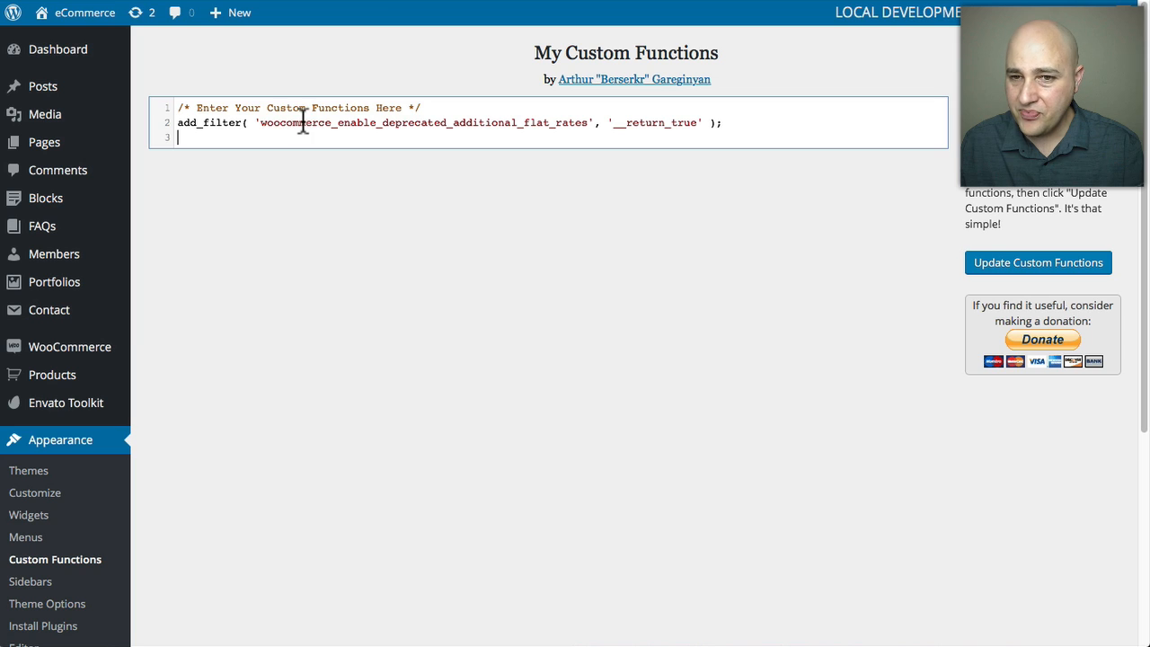
{"action": "mouse_move", "coordinate": [187, 131]}
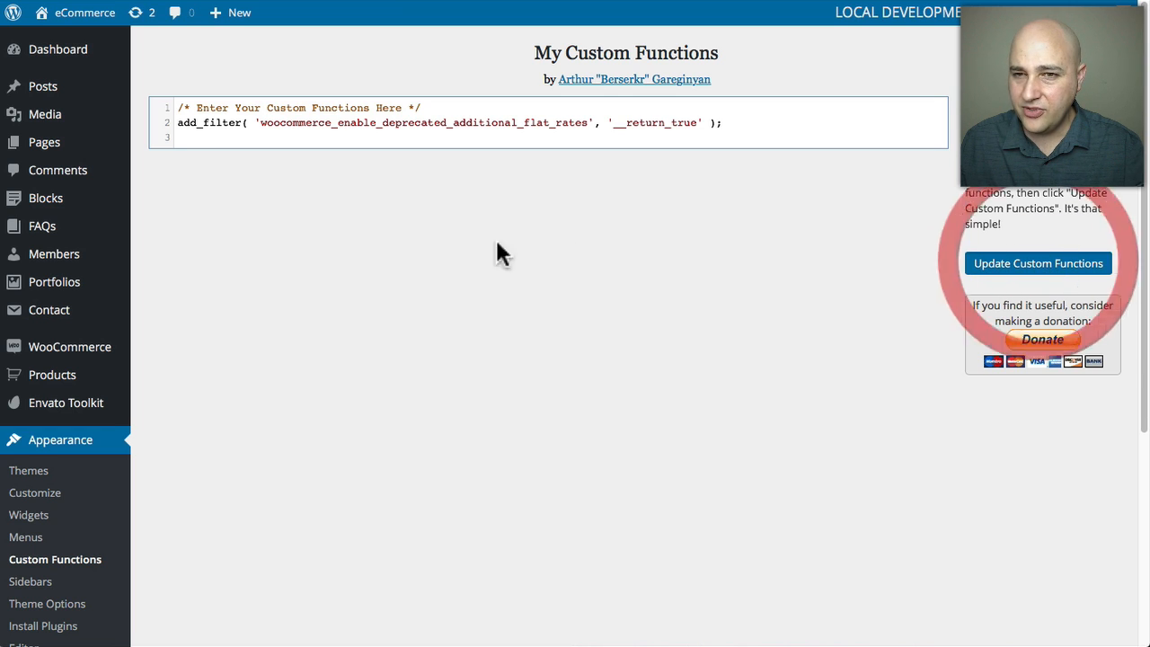
{"action": "mouse_move", "coordinate": [449, 253]}
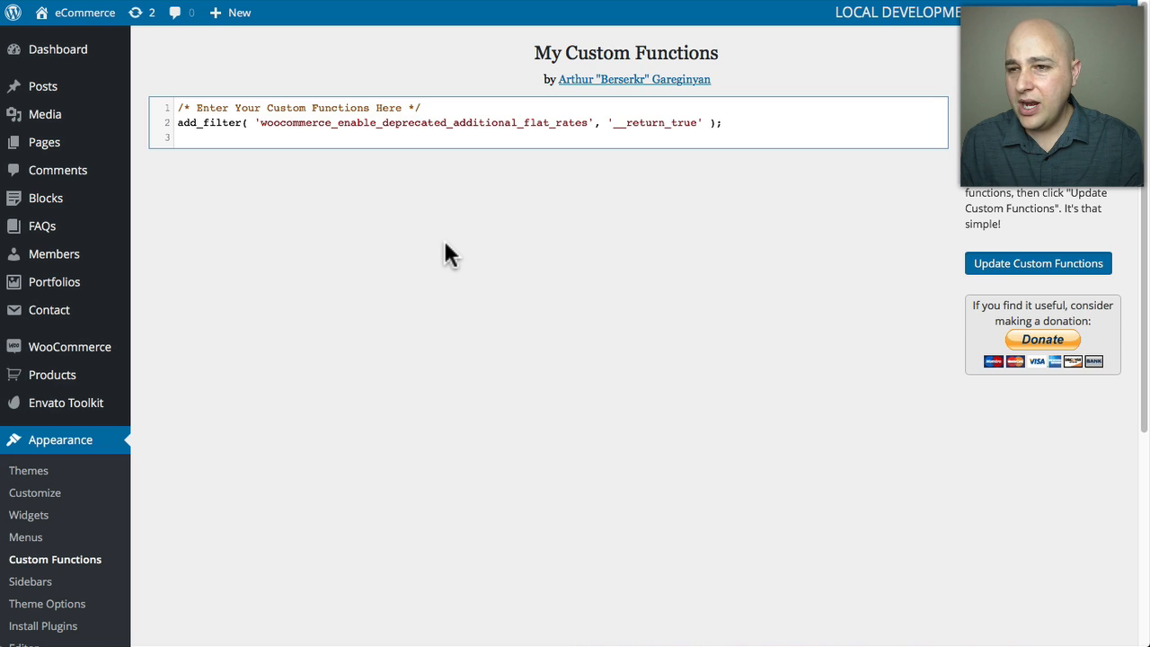
{"action": "left_click", "coordinate": [1039, 263]}
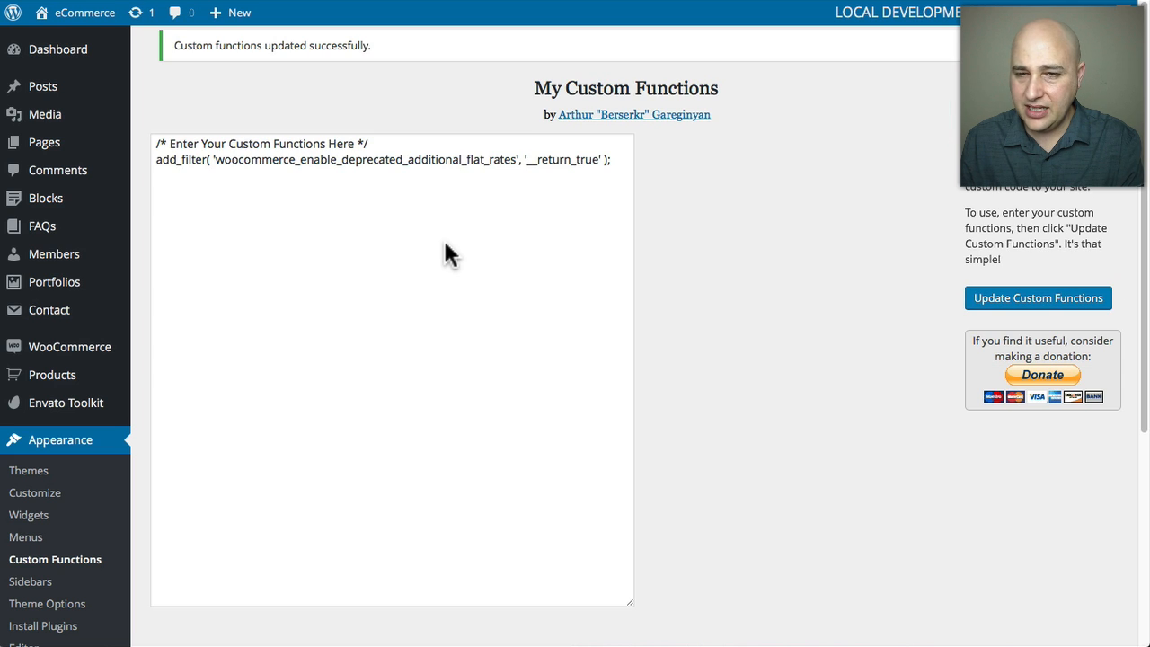
{"action": "left_click", "coordinate": [1037, 298]}
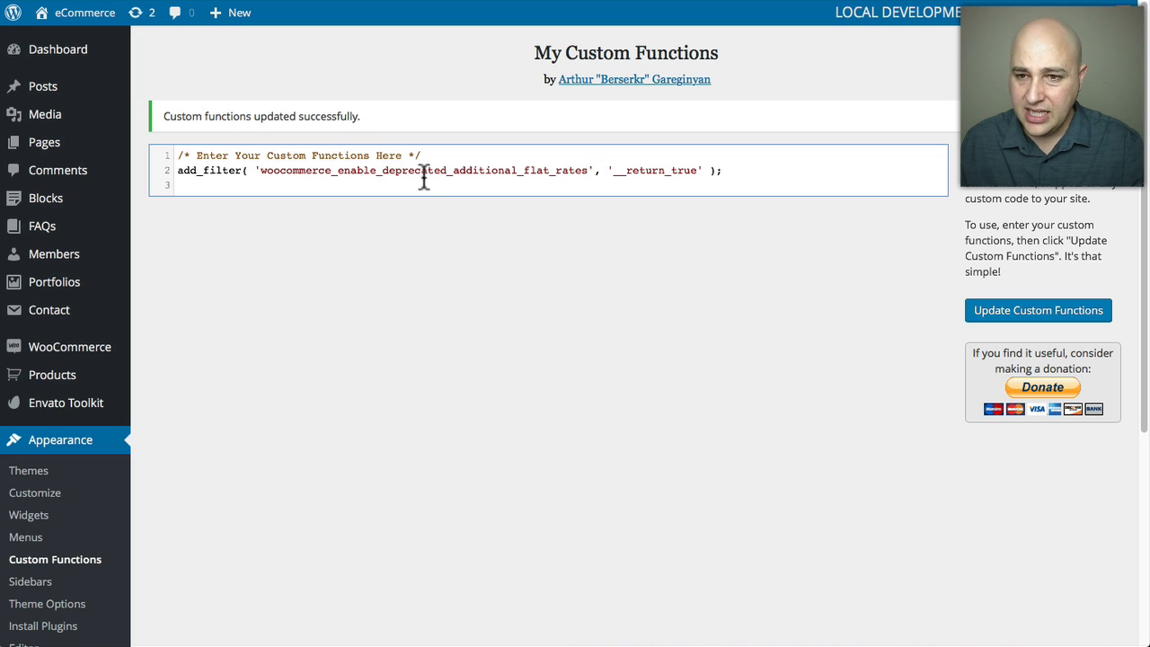
{"action": "mouse_move", "coordinate": [425, 214]}
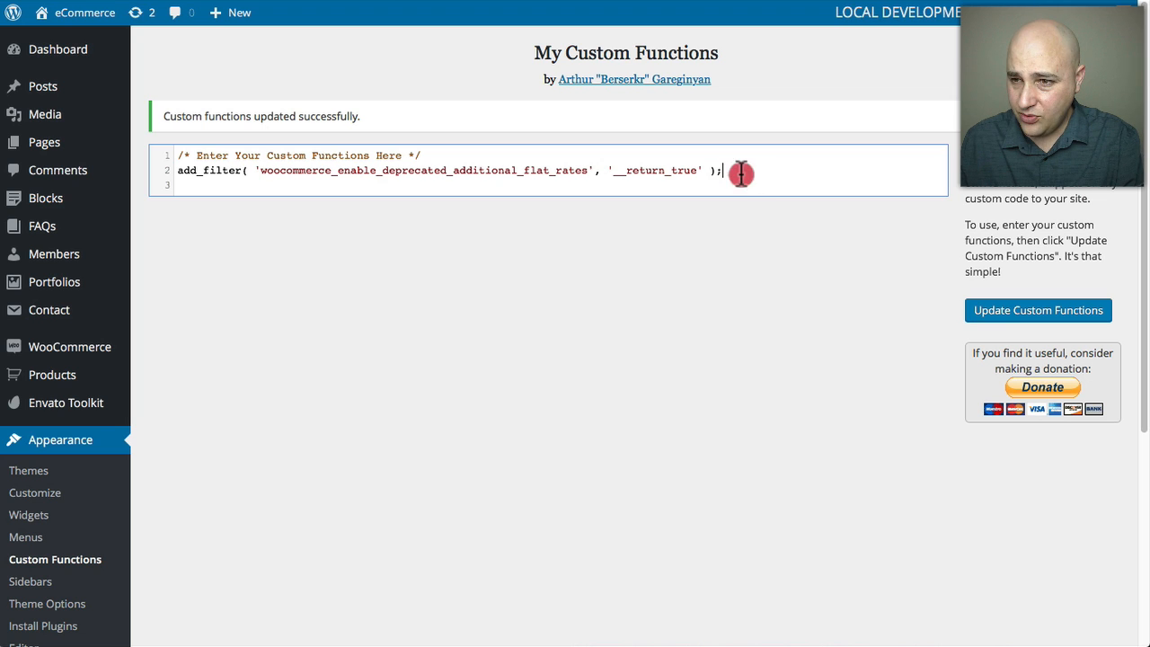
Remove the add_filter line's closing semicolon and save, triggering the fatal error notice.
{"action": "key", "text": "Backspace"}
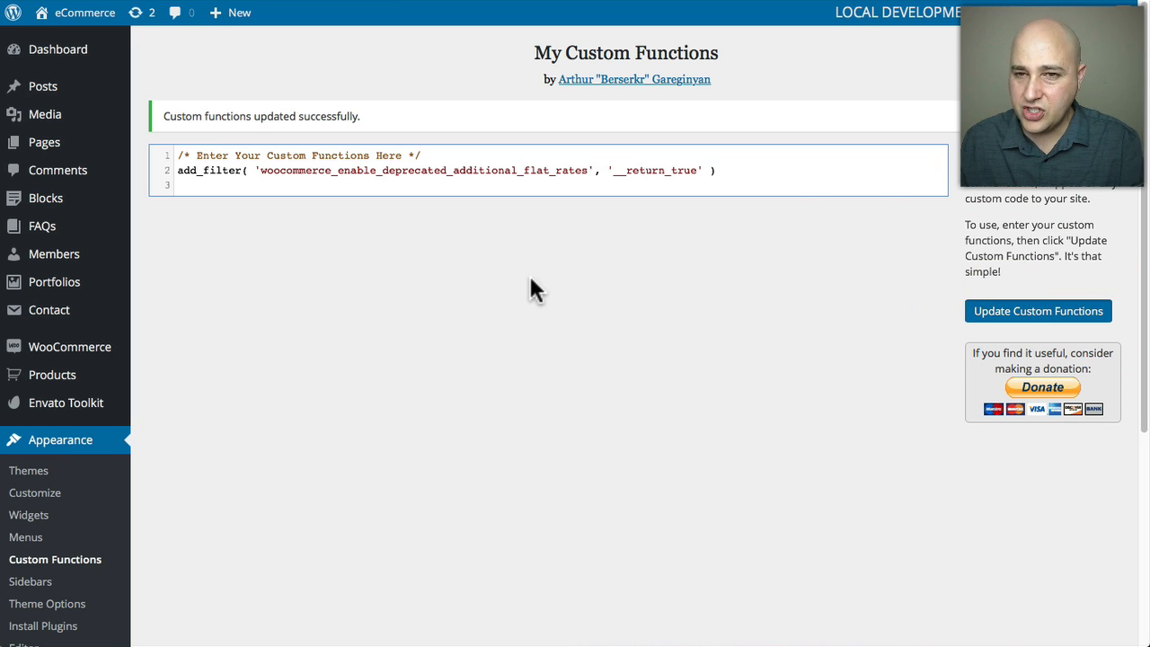
{"action": "left_click", "coordinate": [1039, 310]}
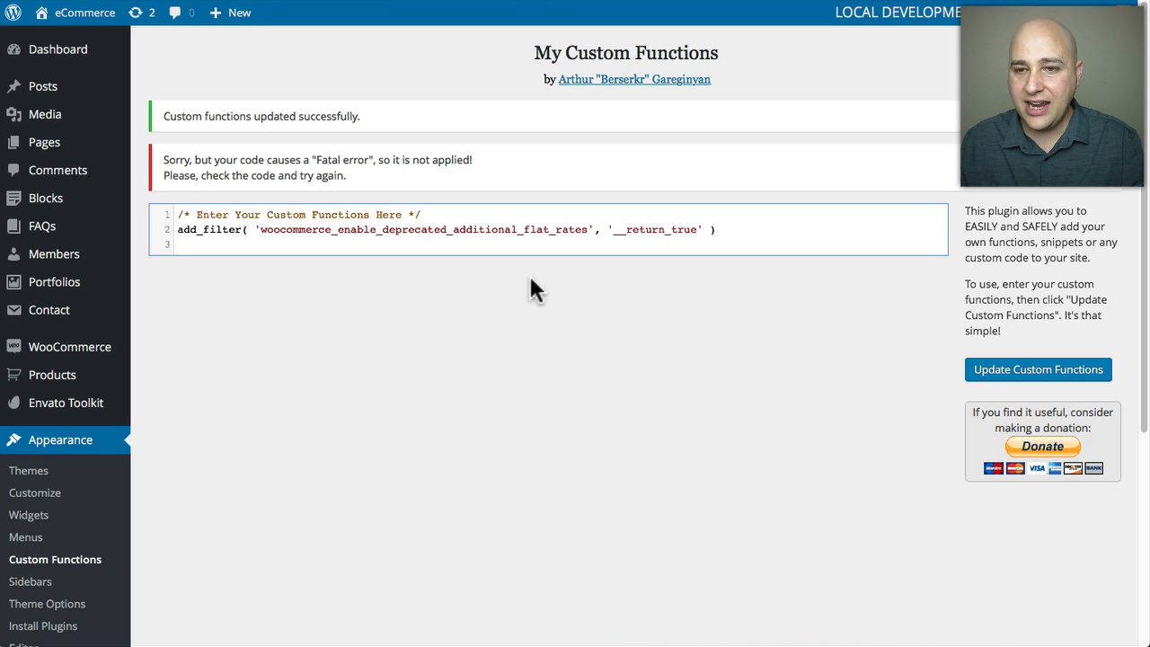
{"action": "mouse_move", "coordinate": [201, 162]}
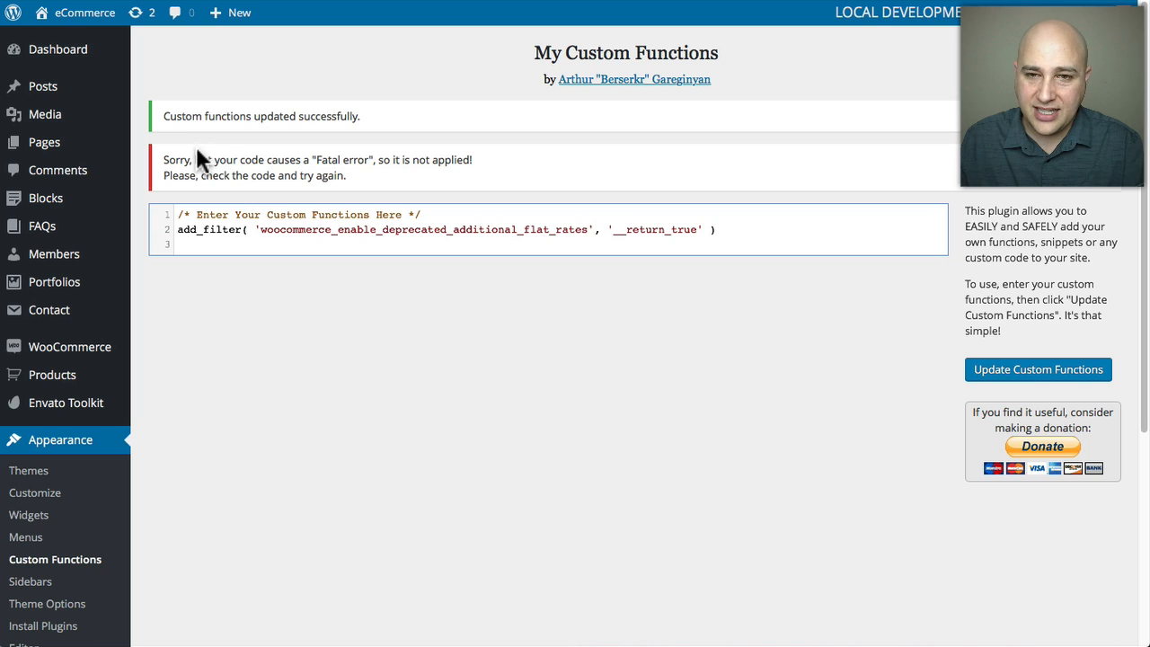
{"action": "mouse_move", "coordinate": [167, 142]}
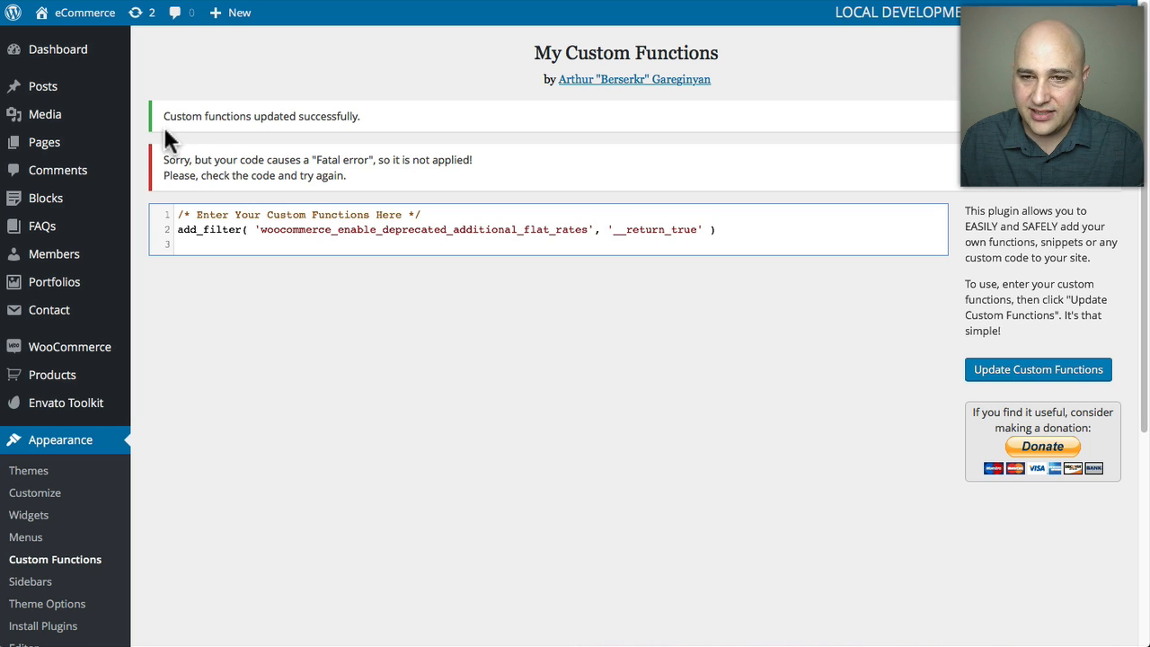
{"action": "mouse_move", "coordinate": [309, 163]}
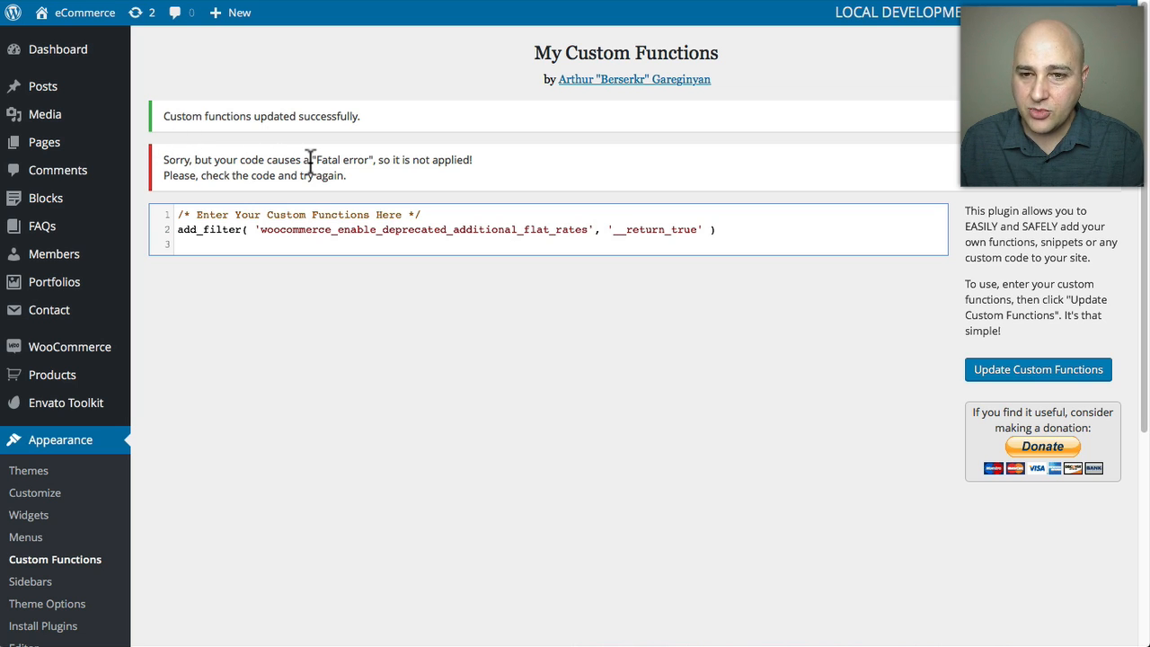
{"action": "mouse_move", "coordinate": [350, 185]}
{"action": "type", "text": ";"}
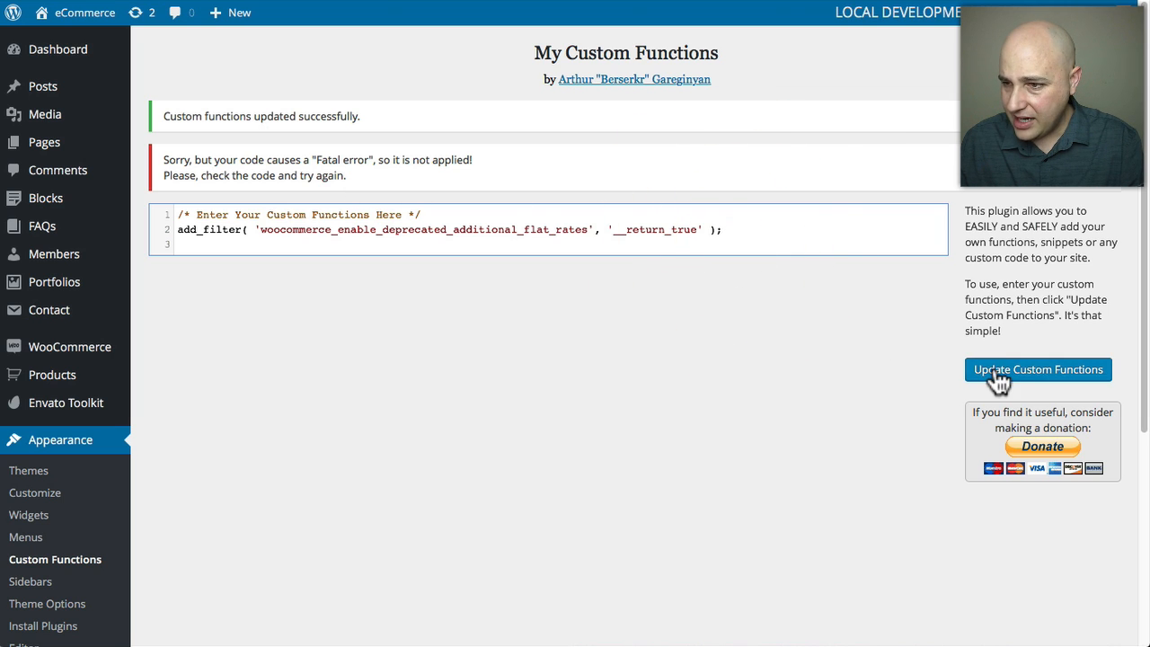
{"action": "mouse_move", "coordinate": [486, 338]}
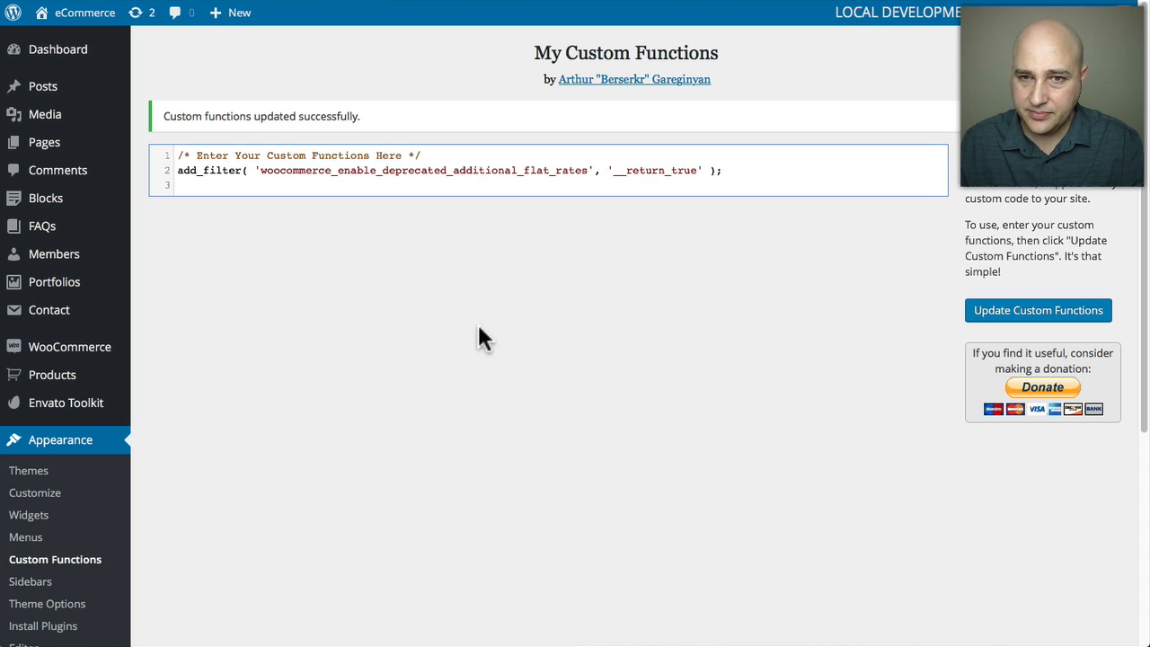
{"action": "mouse_move", "coordinate": [411, 338]}
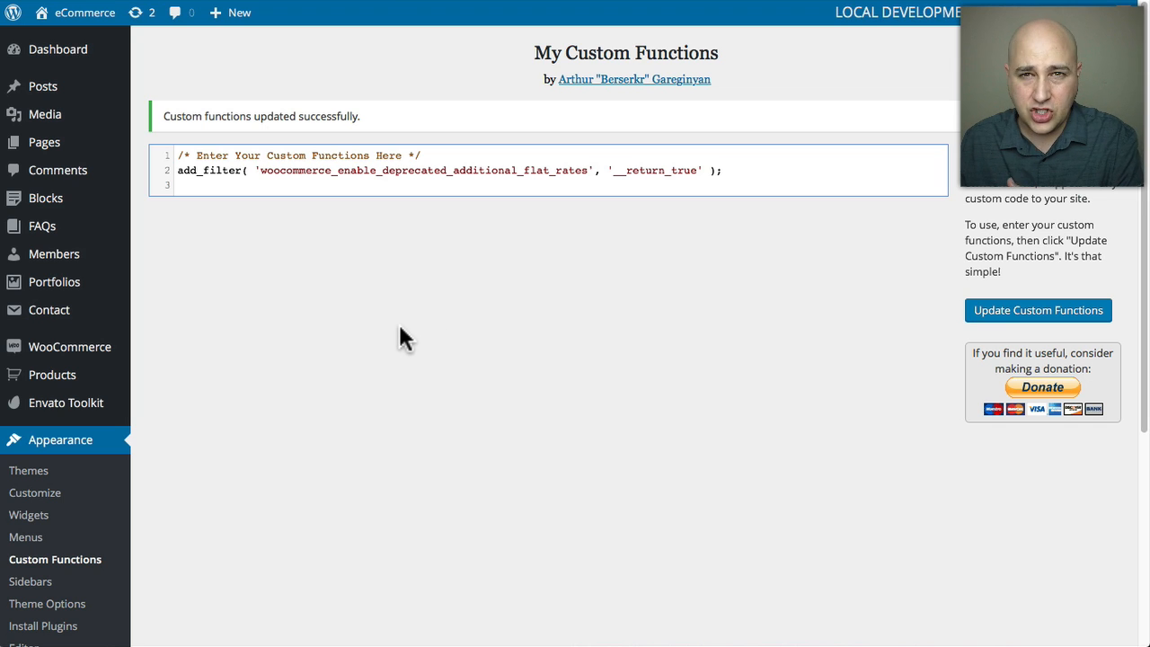
{"action": "mouse_move", "coordinate": [270, 368]}
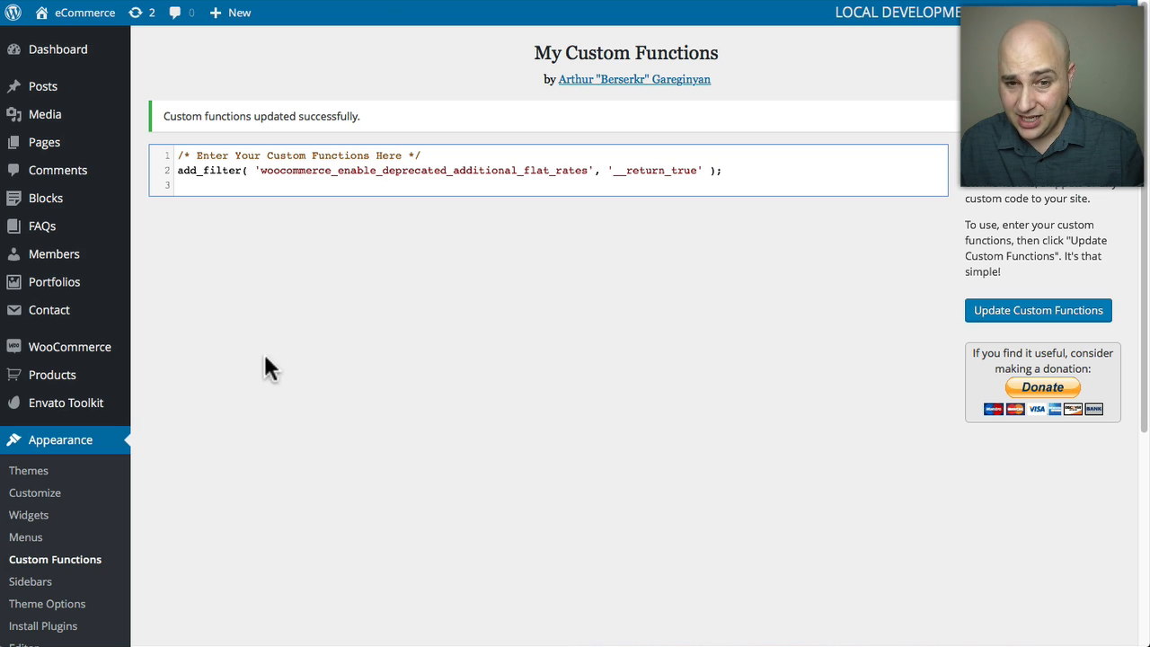
Scroll the page after the snippet saves cleanly with the semicolon restored.
{"action": "scroll", "scroll_direction": "down", "scroll_amount": 3}
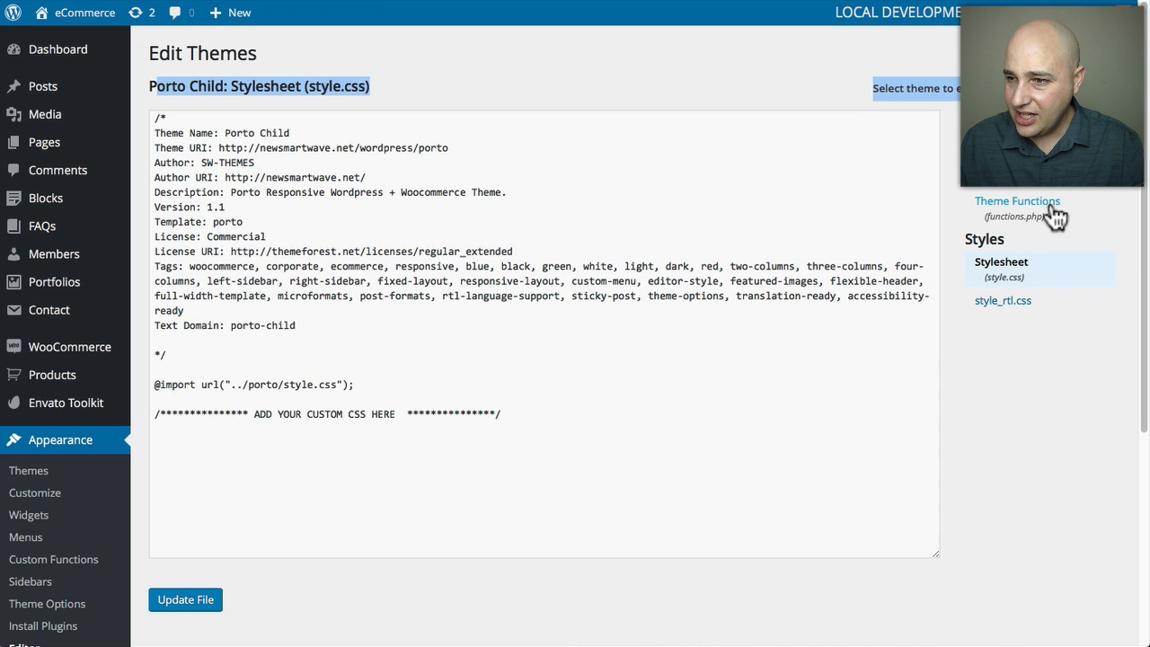
Open Theme Functions (functions.php) of the Porto Child theme in the editor.
{"action": "left_click", "coordinate": [1018, 201]}
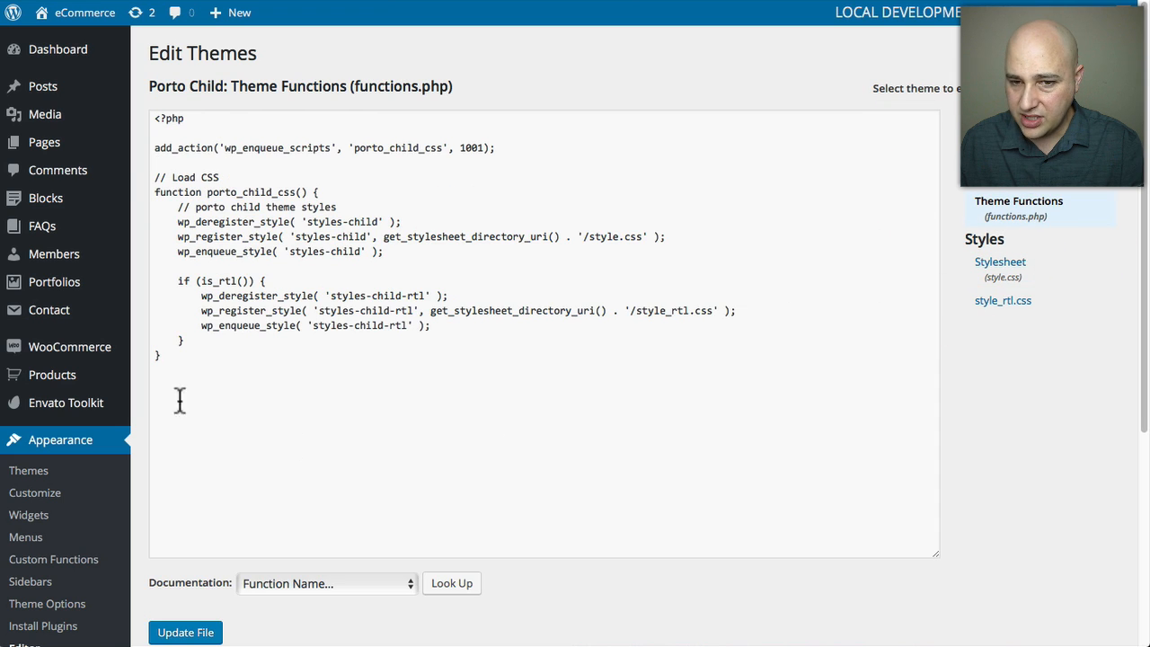